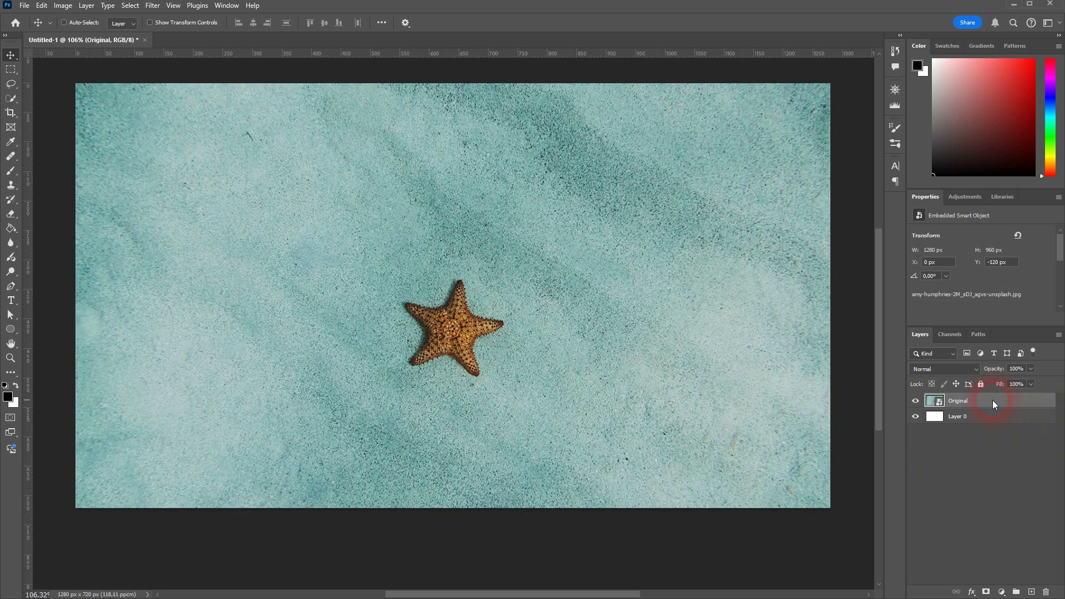
- Duplicate the starfish photo's Original layer and rename the duplicate 'Copy'
key("ctrl+j")
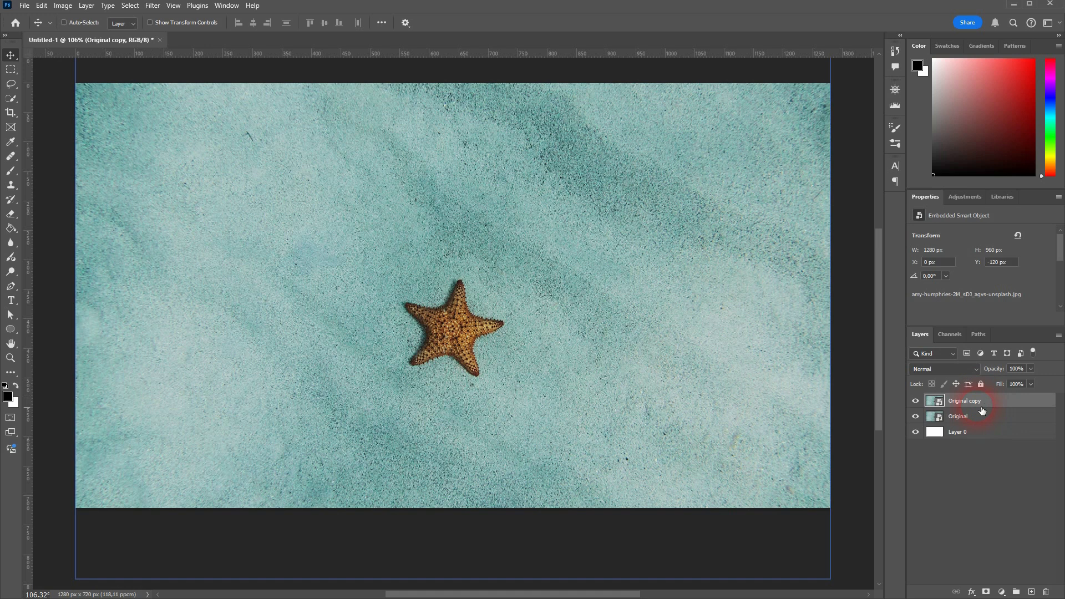
double_click(965, 400)
type("Copy")
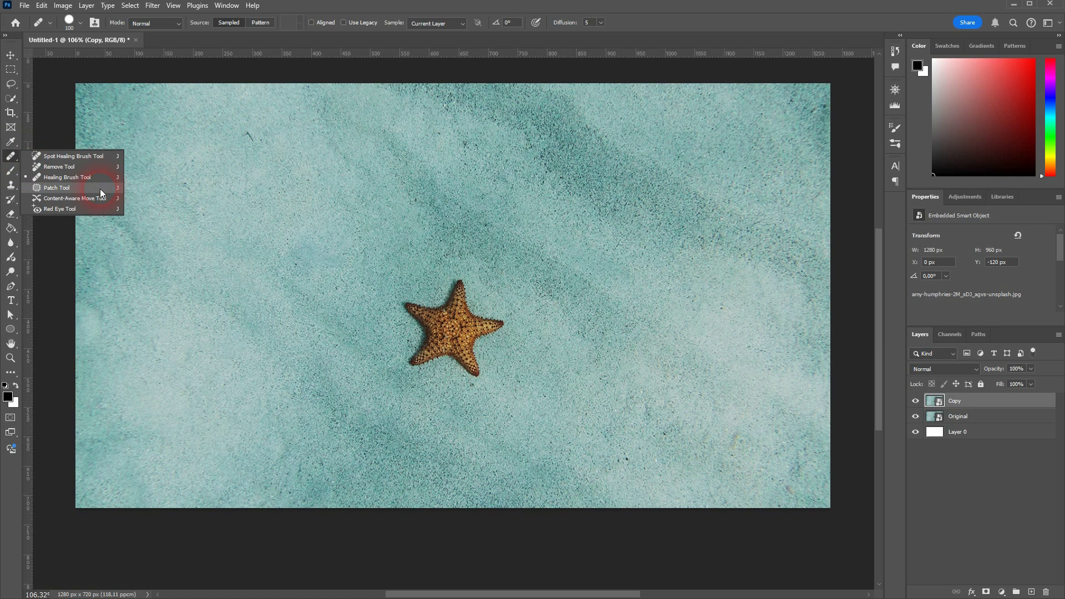
mouse_move(75, 193)
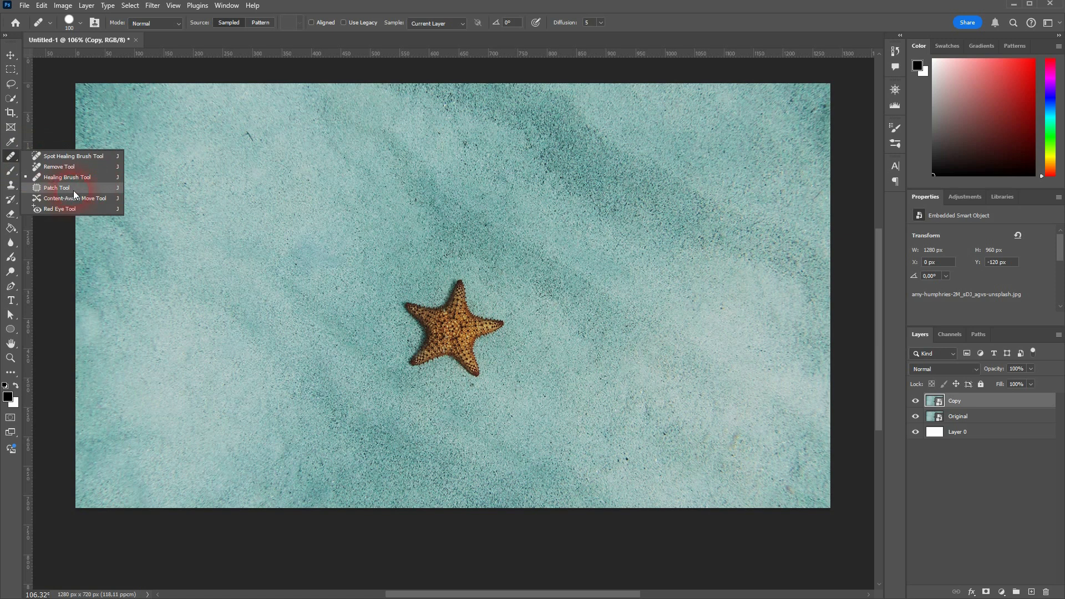
- Select the Patch Tool from the healing tools flyout
left_click(58, 188)
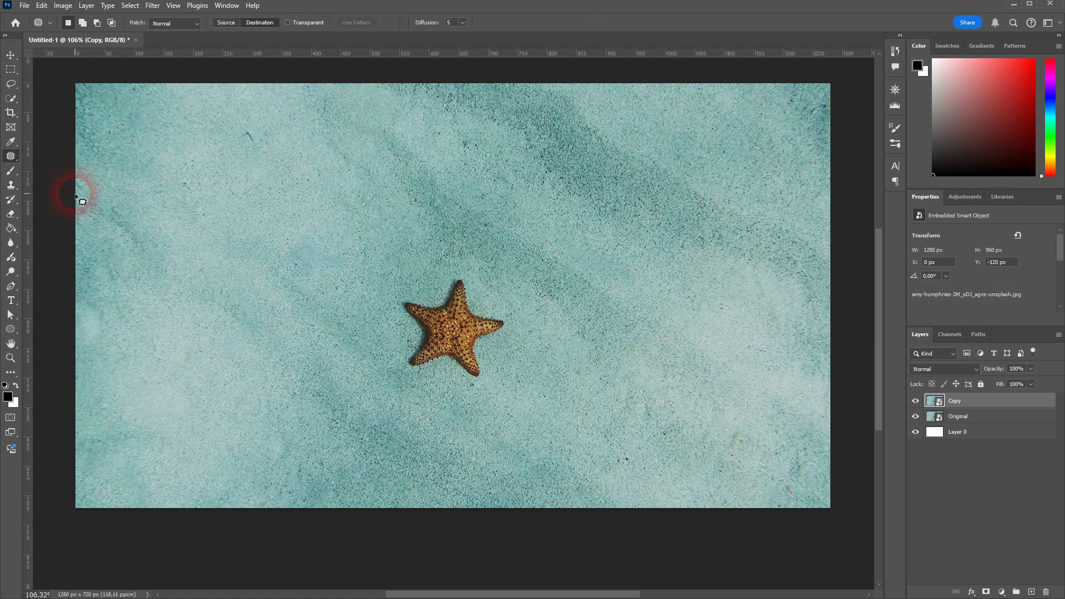
mouse_move(11, 157)
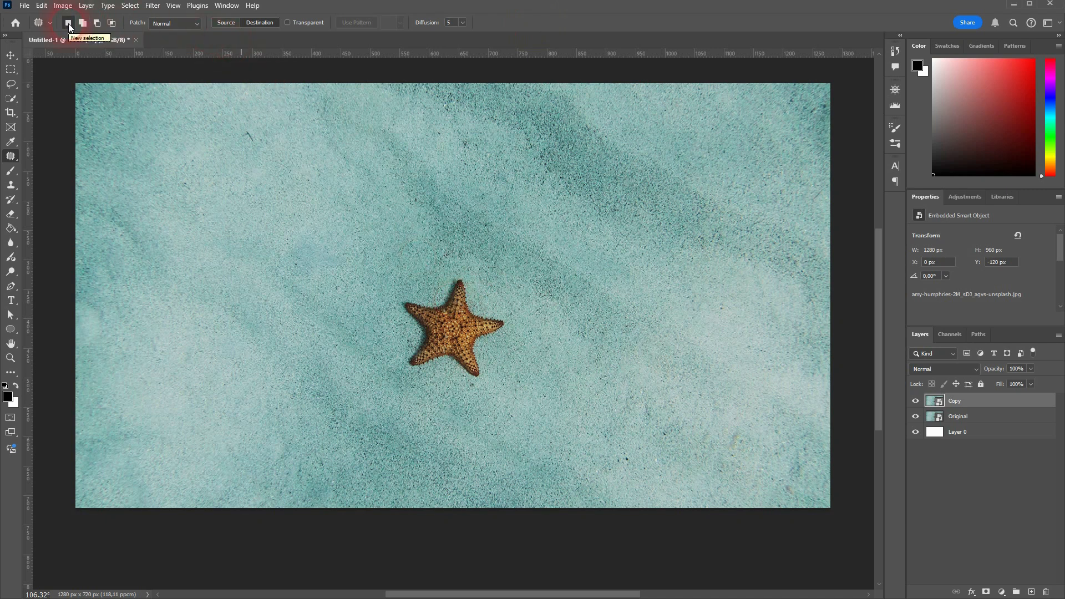
mouse_move(226, 22)
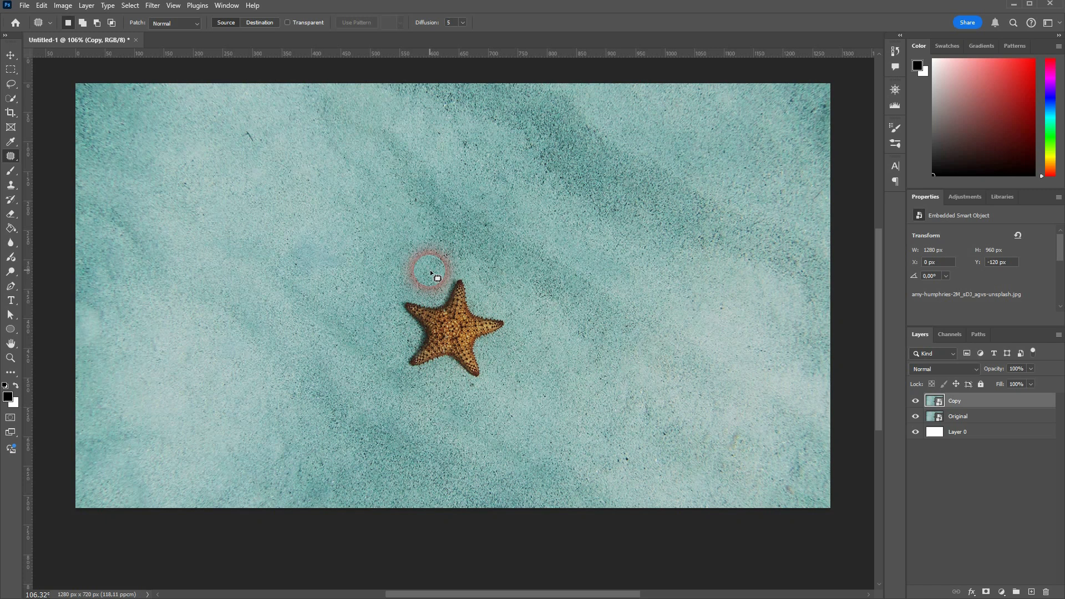
- Outline the starfish, rasterize the smart object, and patch its spot with nearby sand
left_click_drag(432, 272, 506, 388)
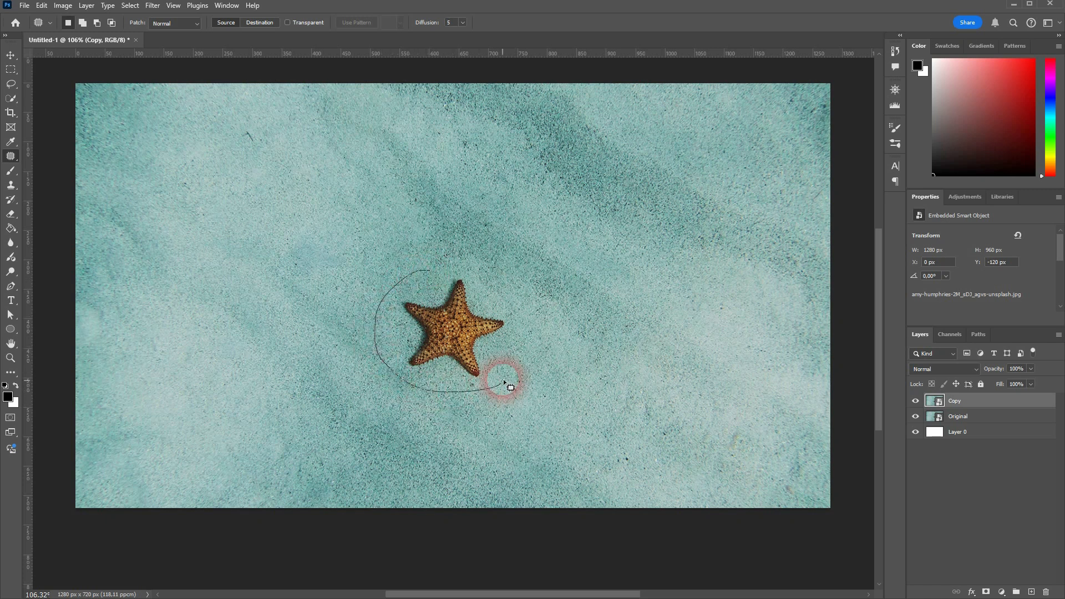
left_click_drag(508, 385, 420, 271)
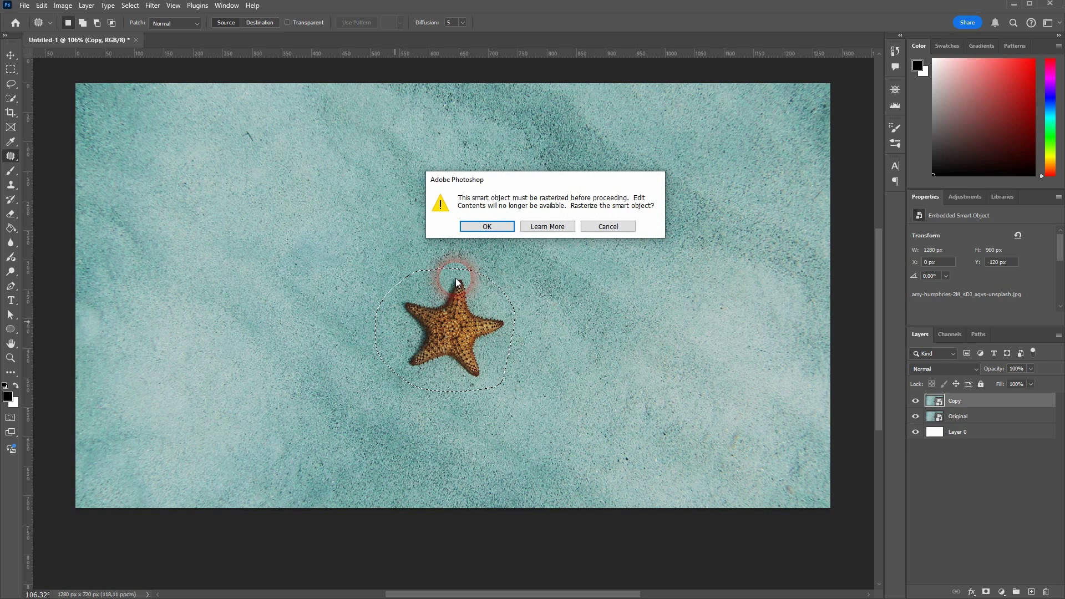
left_click(486, 226)
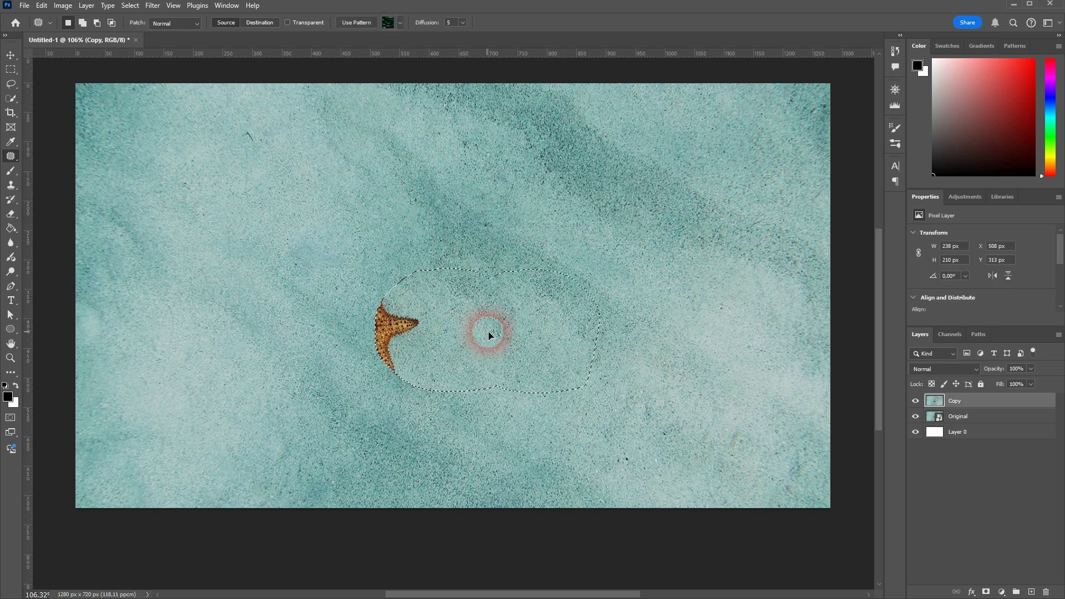
left_click_drag(475, 333, 557, 332)
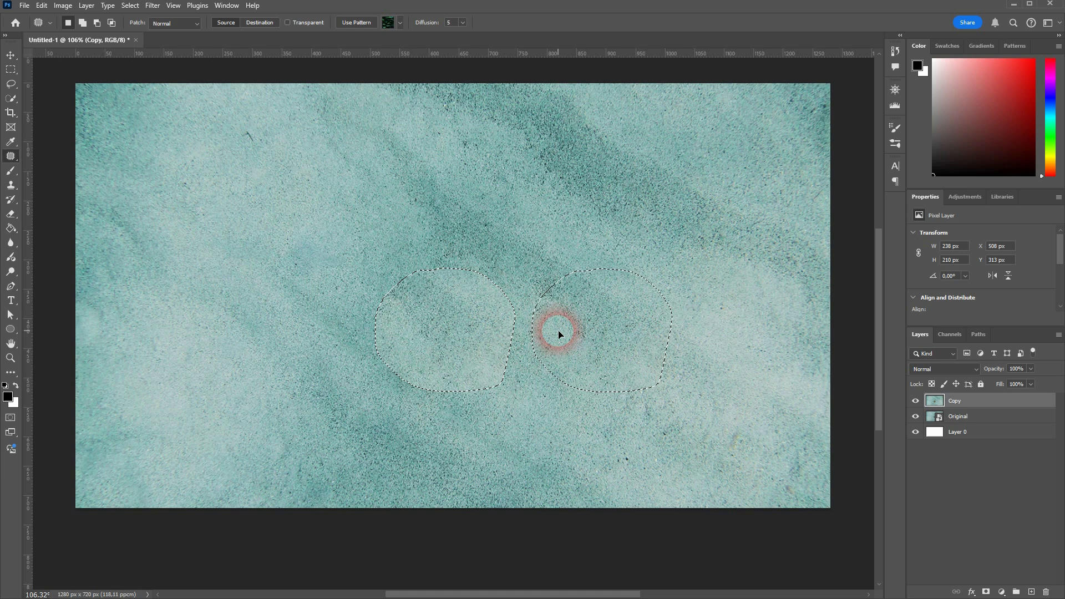
left_click_drag(559, 334, 538, 279)
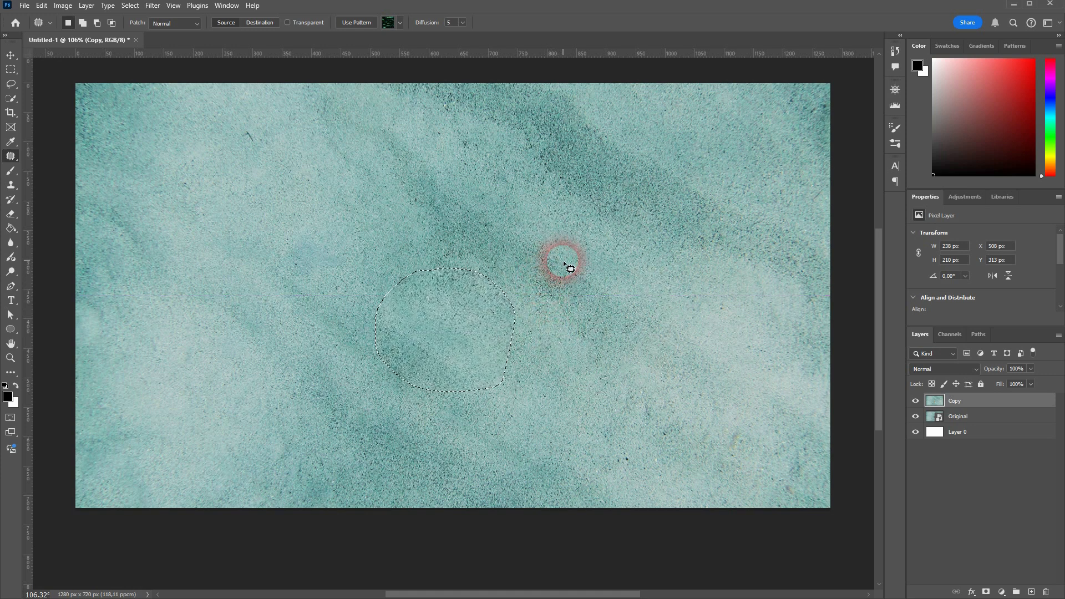
left_click_drag(567, 265, 506, 390)
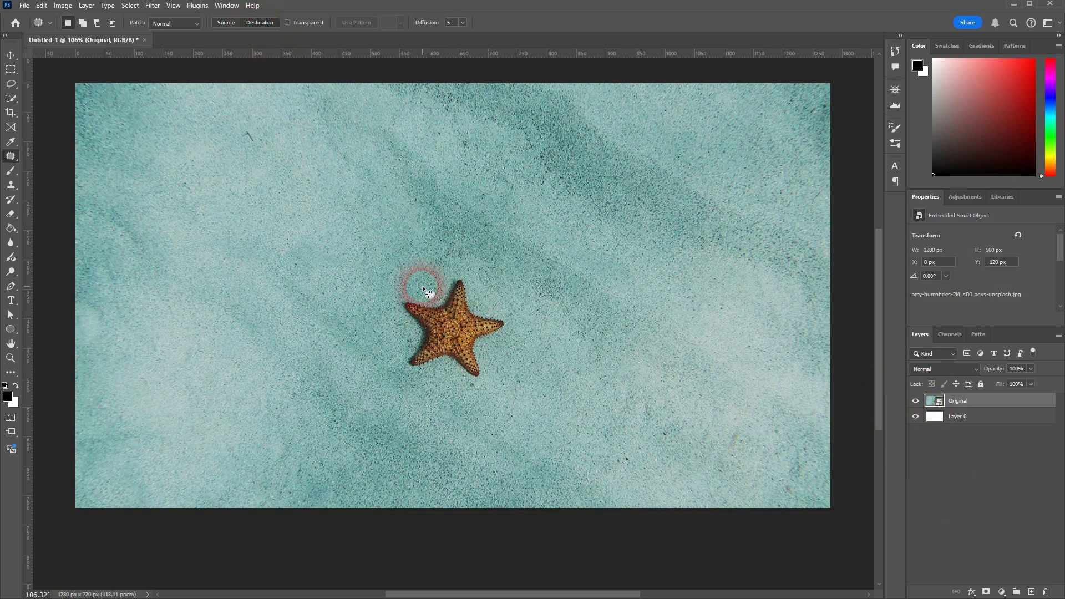
left_click_drag(424, 289, 479, 268)
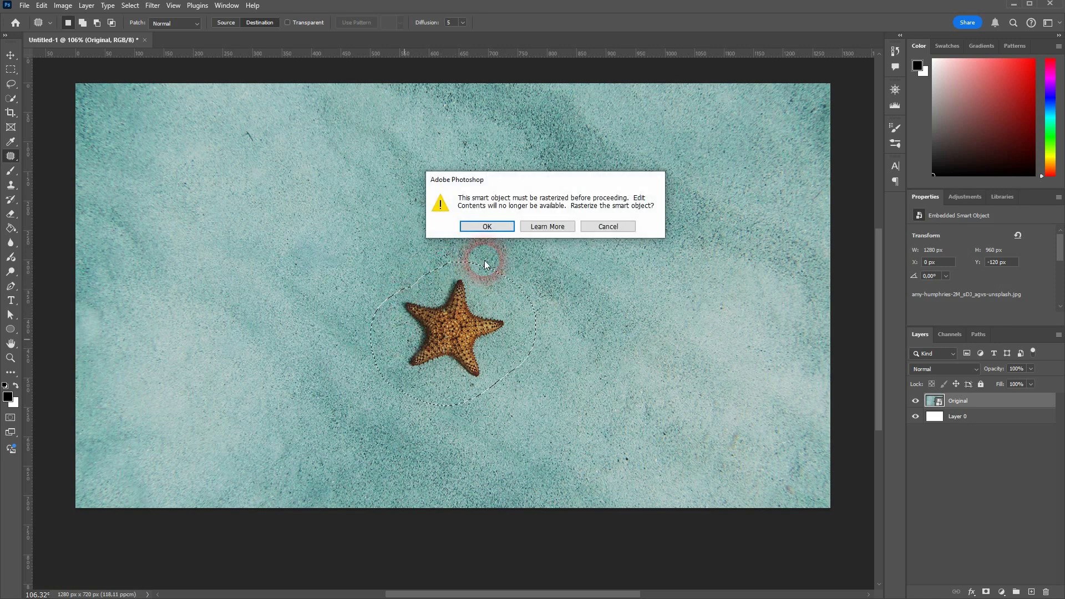
left_click(486, 226)
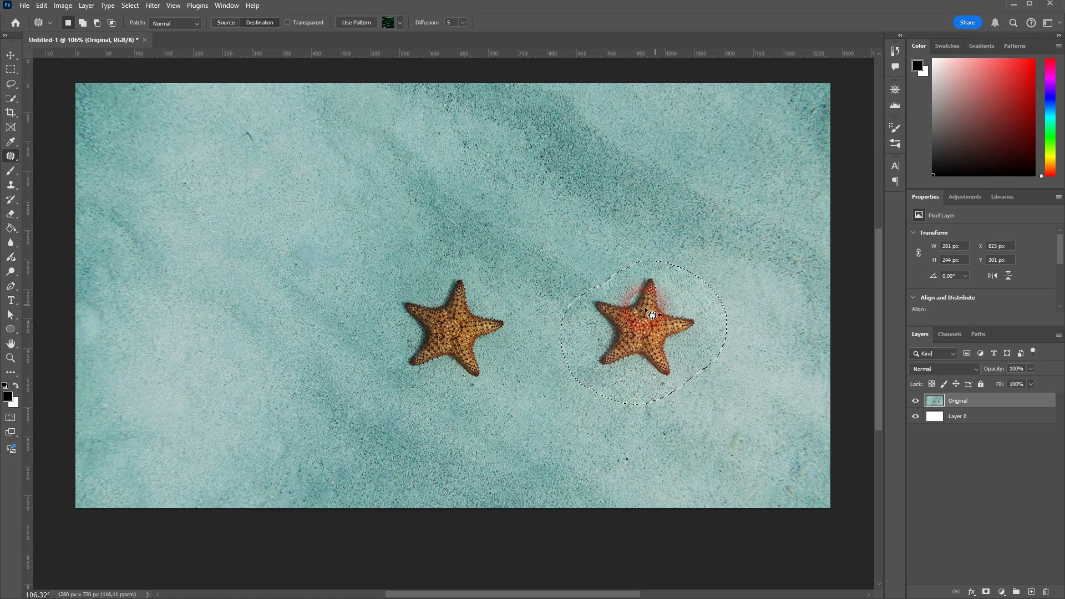
left_click_drag(649, 315, 523, 197)
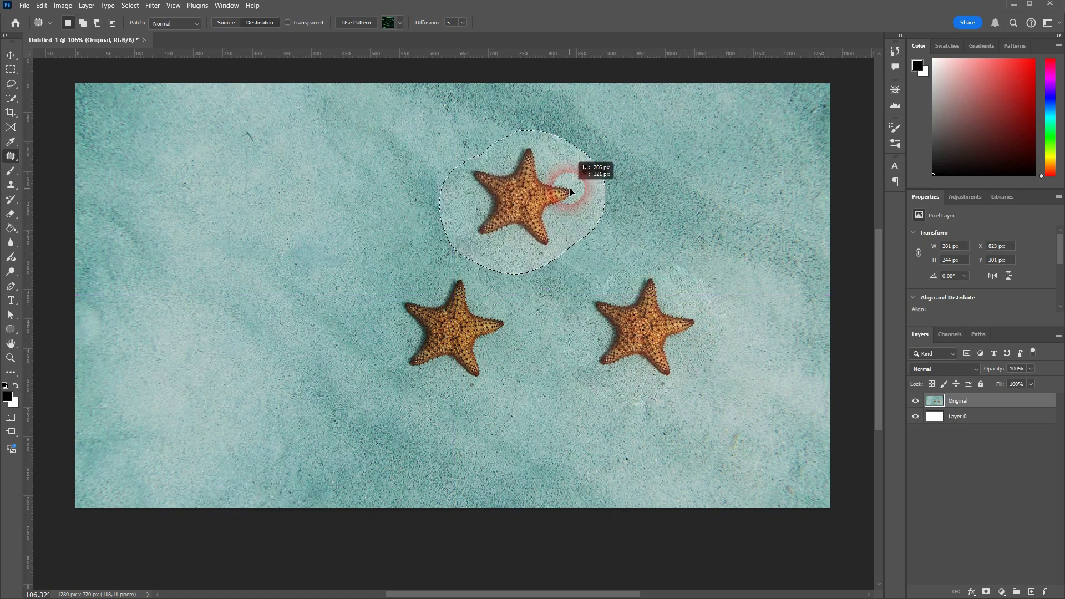
left_click_drag(563, 197, 552, 163)
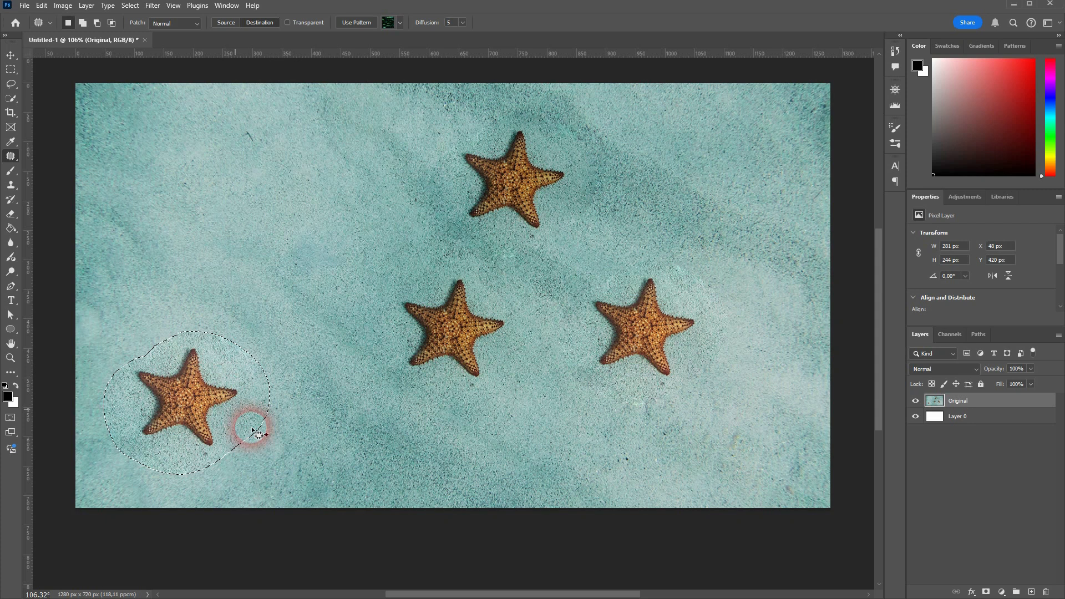
left_click_drag(258, 435, 221, 339)
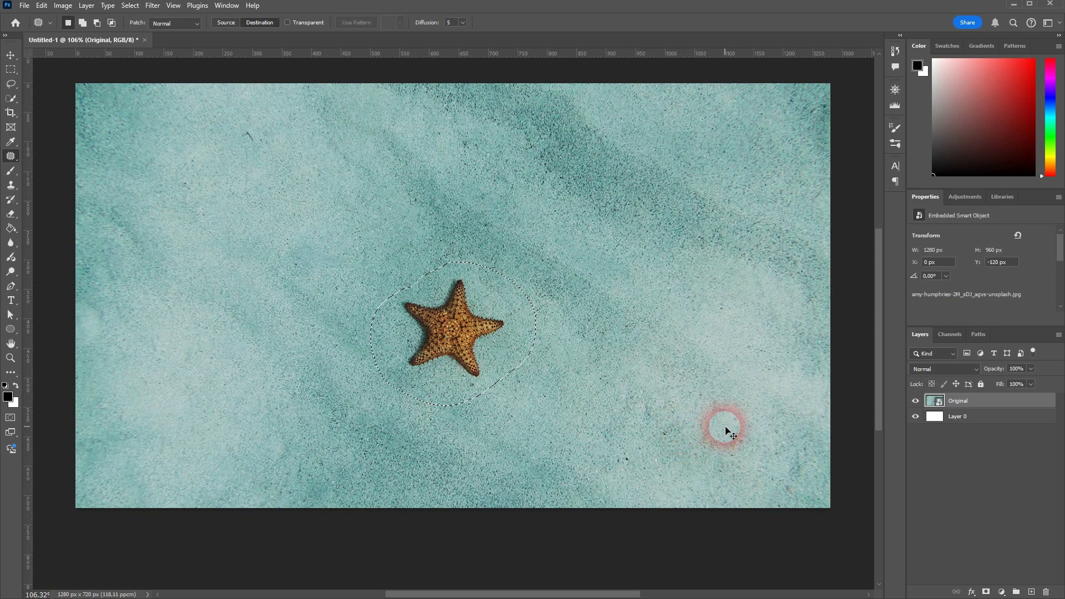
left_click(11, 56)
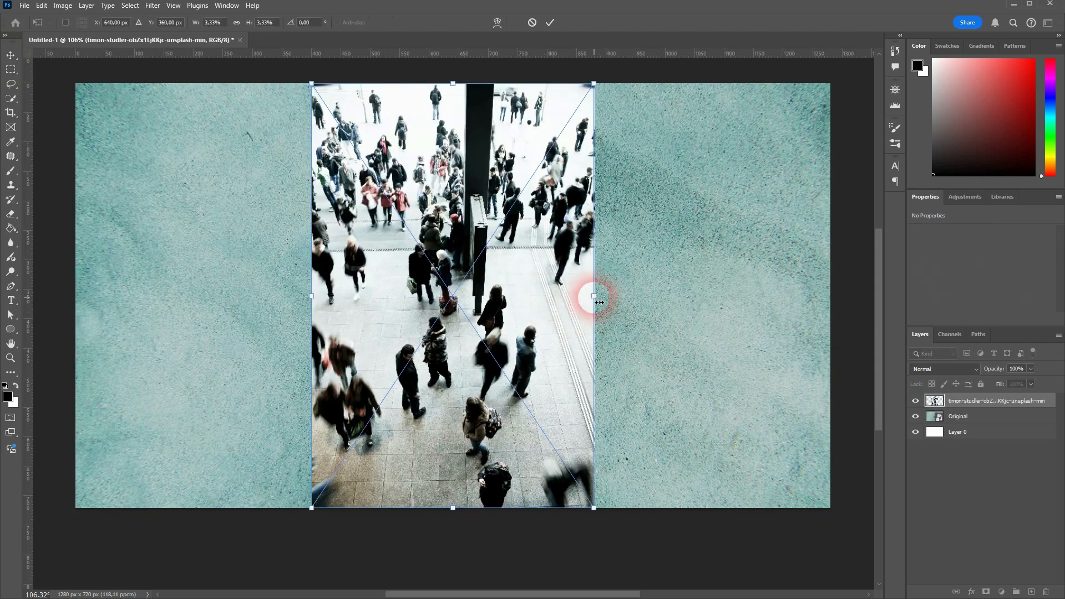
- Scale the crowd photo to the canvas height and rename its duplicate layer 'Original 2 copy'
left_click_drag(593, 295, 698, 294)
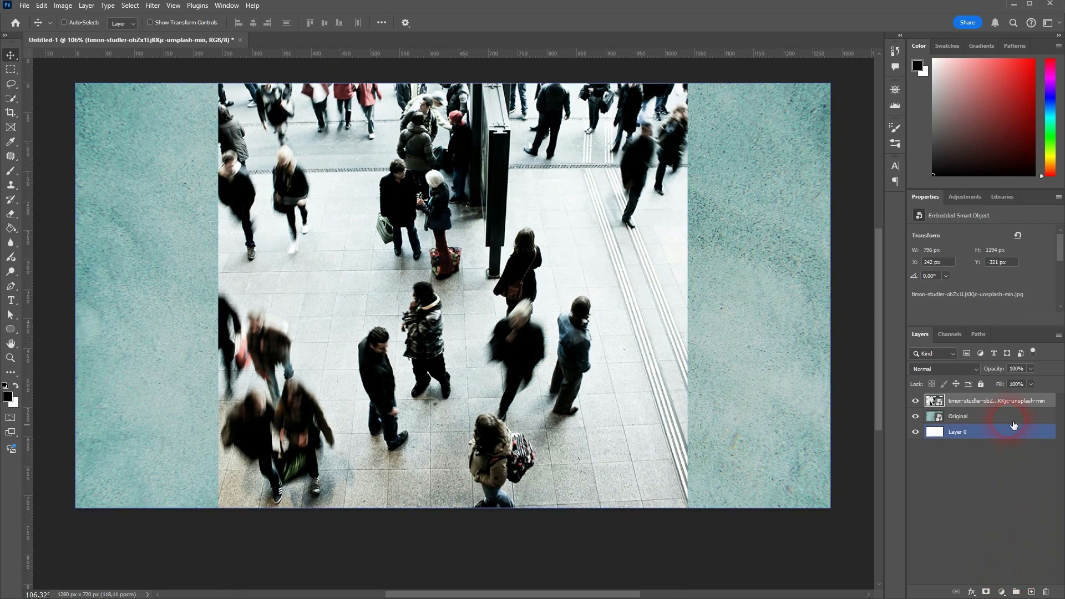
double_click(996, 400)
type("Original 2")
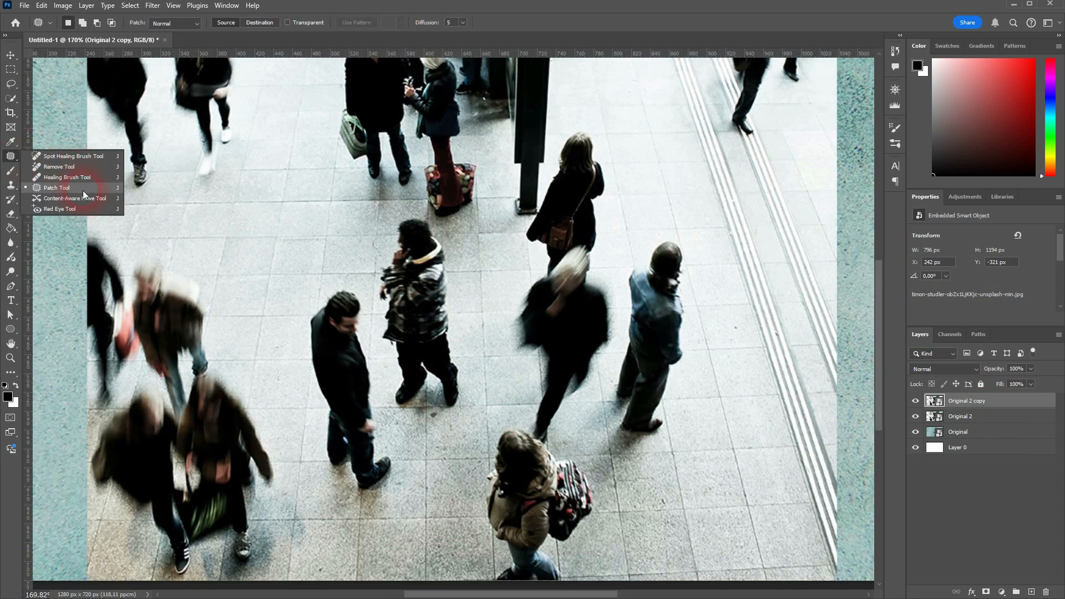
- Outline the striped-jacket man with the Patch Tool, rasterize, and patch him with empty floor tiles
left_click(58, 188)
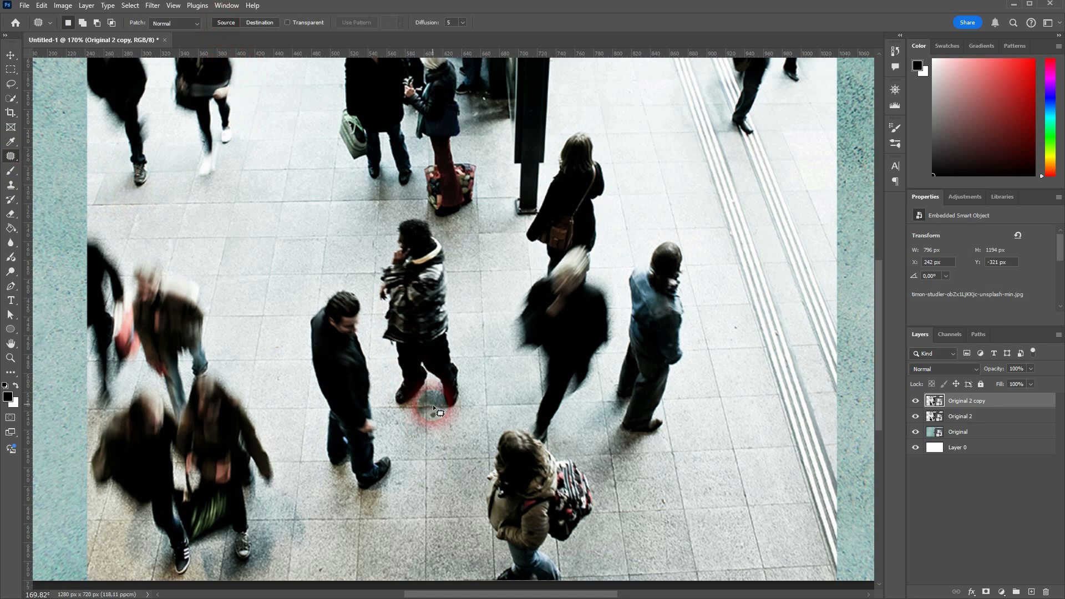
left_click_drag(435, 411, 462, 319)
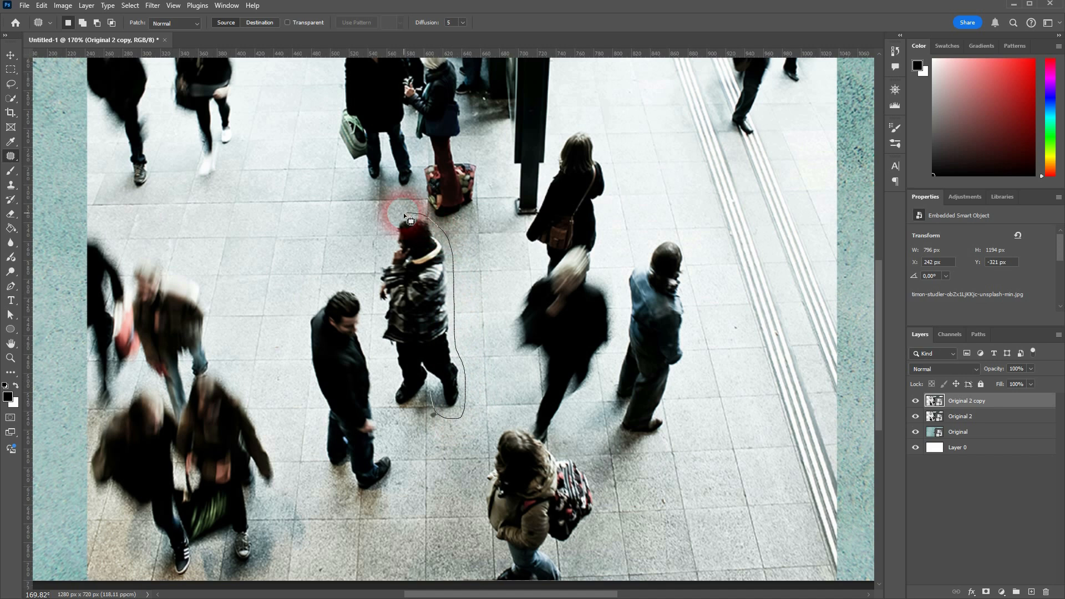
left_click_drag(409, 221, 384, 343)
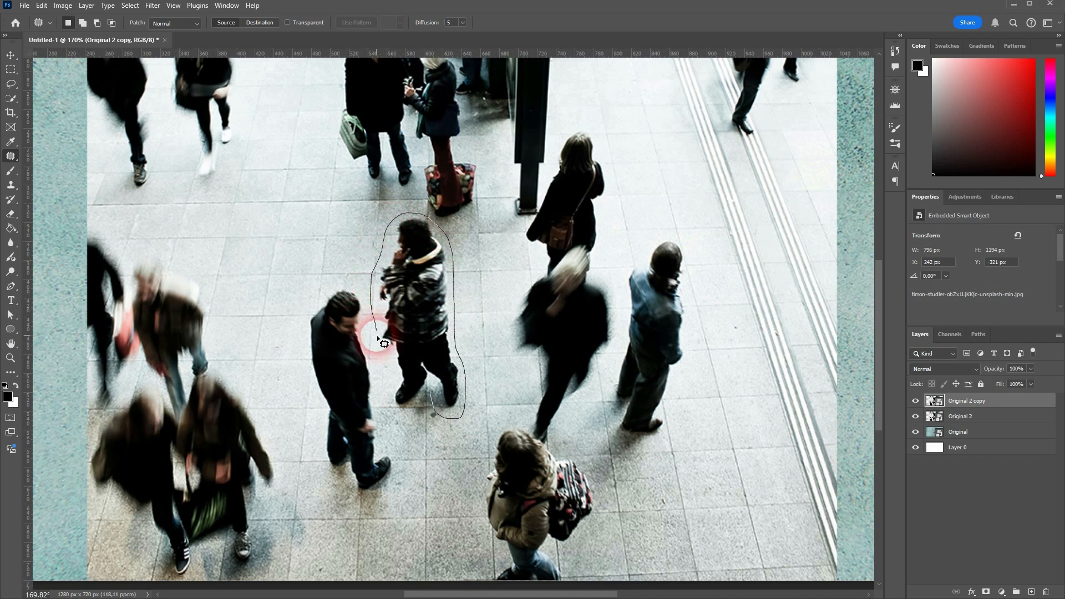
left_click_drag(381, 340, 431, 408)
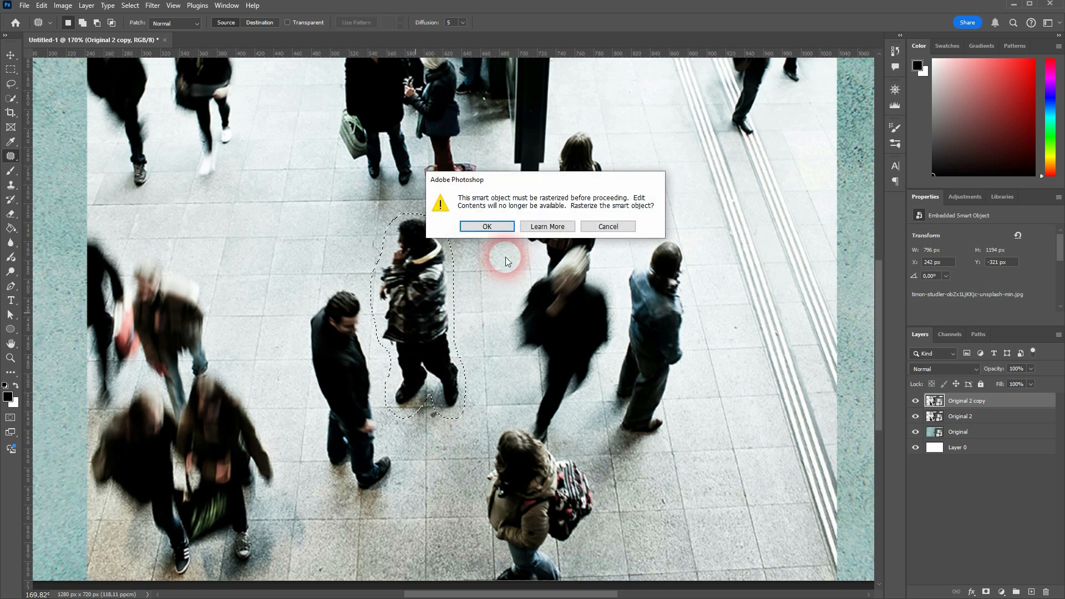
left_click(486, 226)
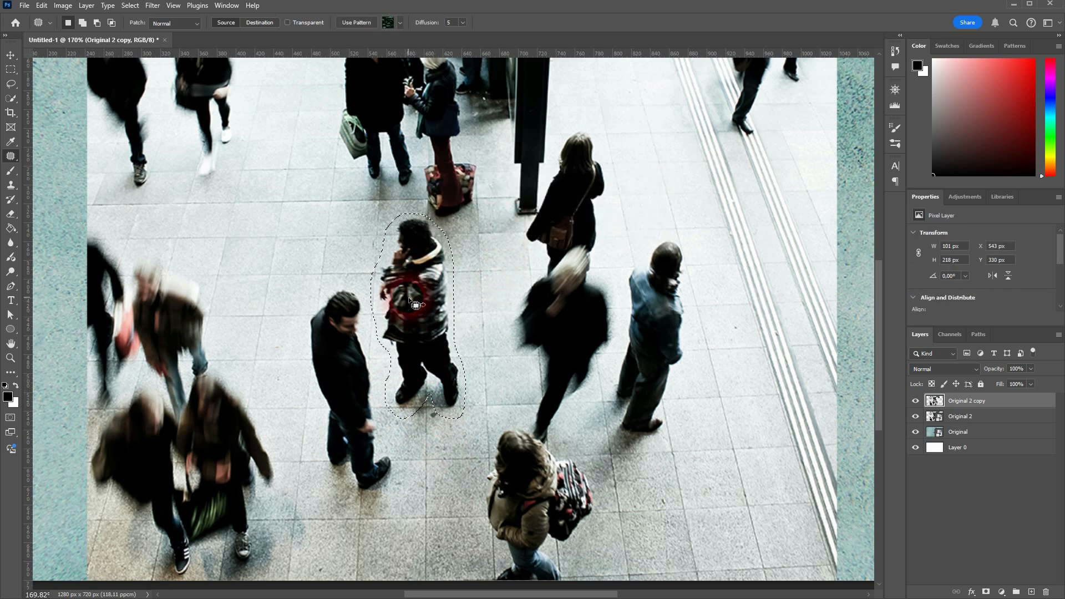
left_click_drag(417, 306, 245, 251)
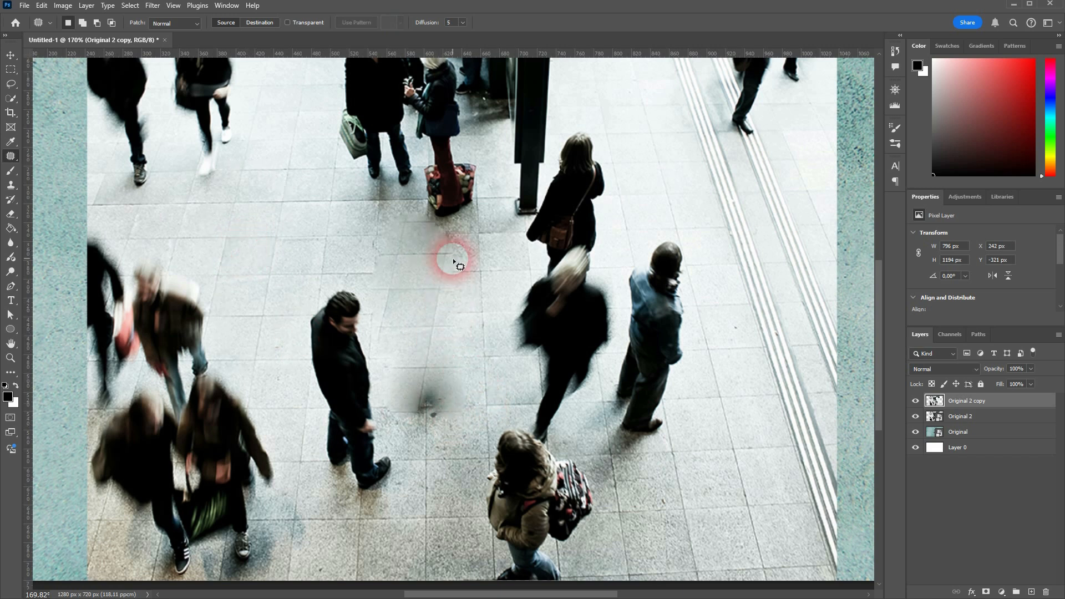
mouse_move(394, 282)
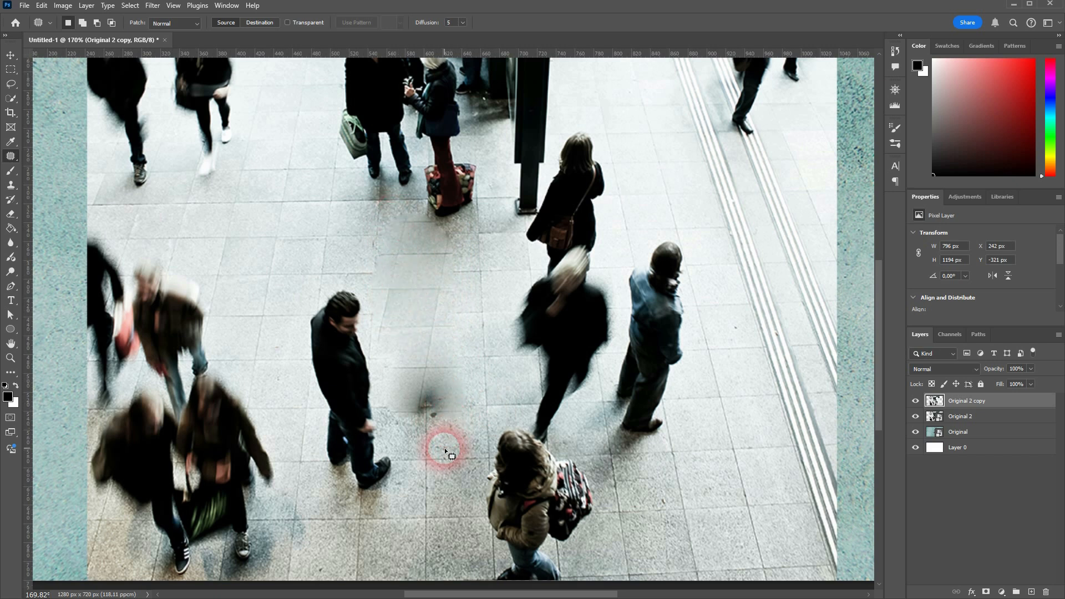
mouse_move(482, 333)
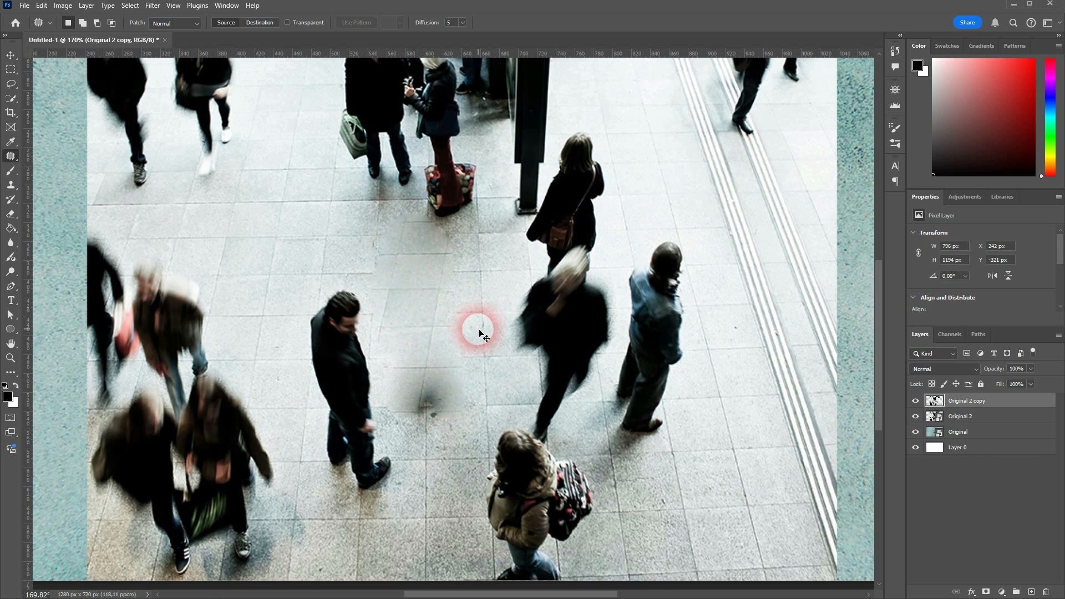